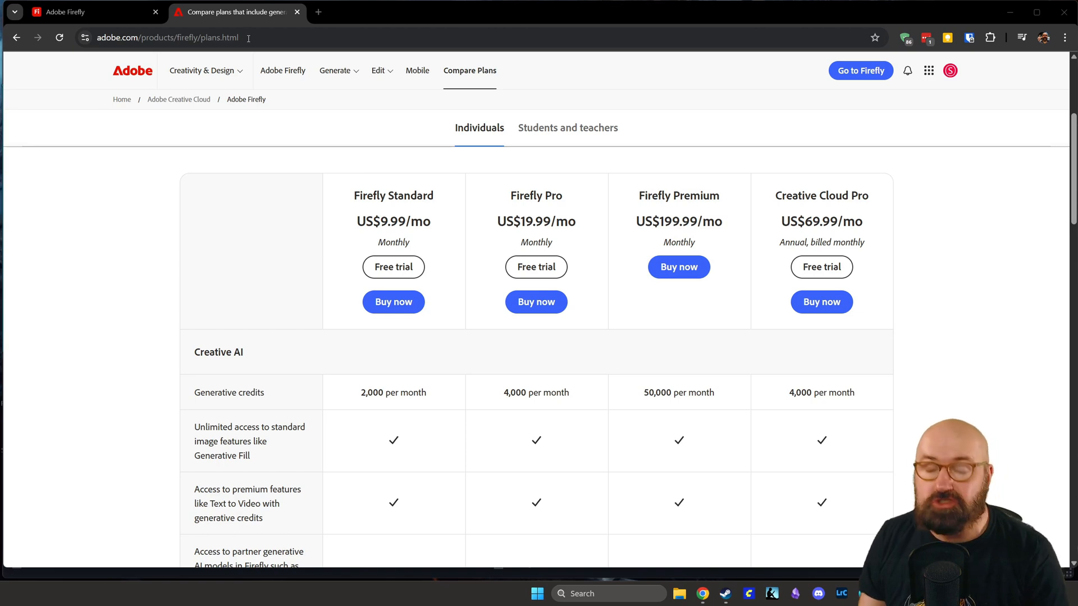
mouse_move(211, 131)
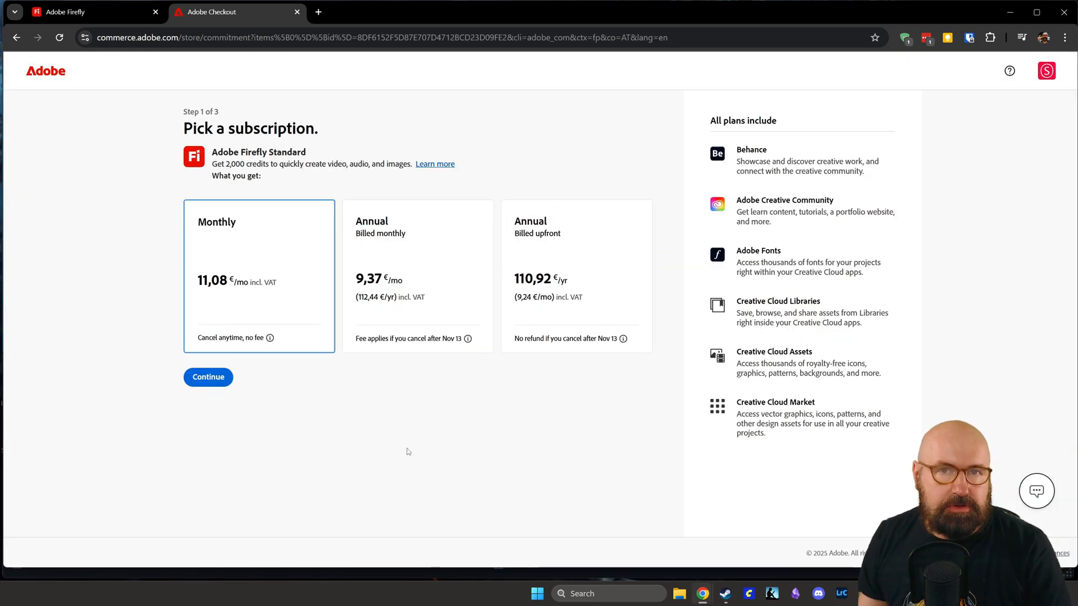
mouse_move(404, 248)
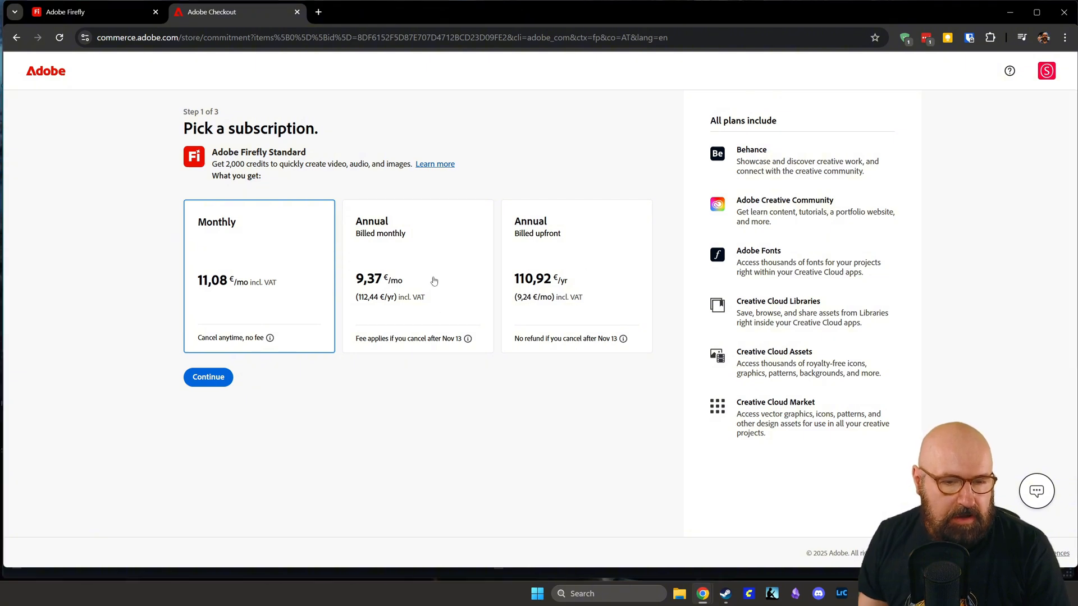
mouse_move(558, 308)
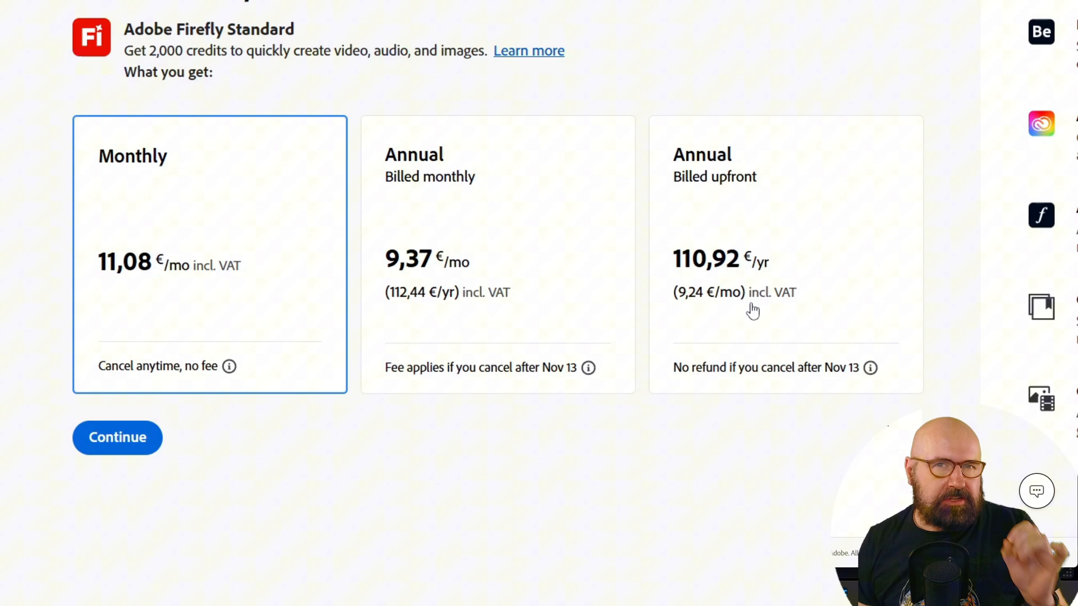
mouse_move(828, 381)
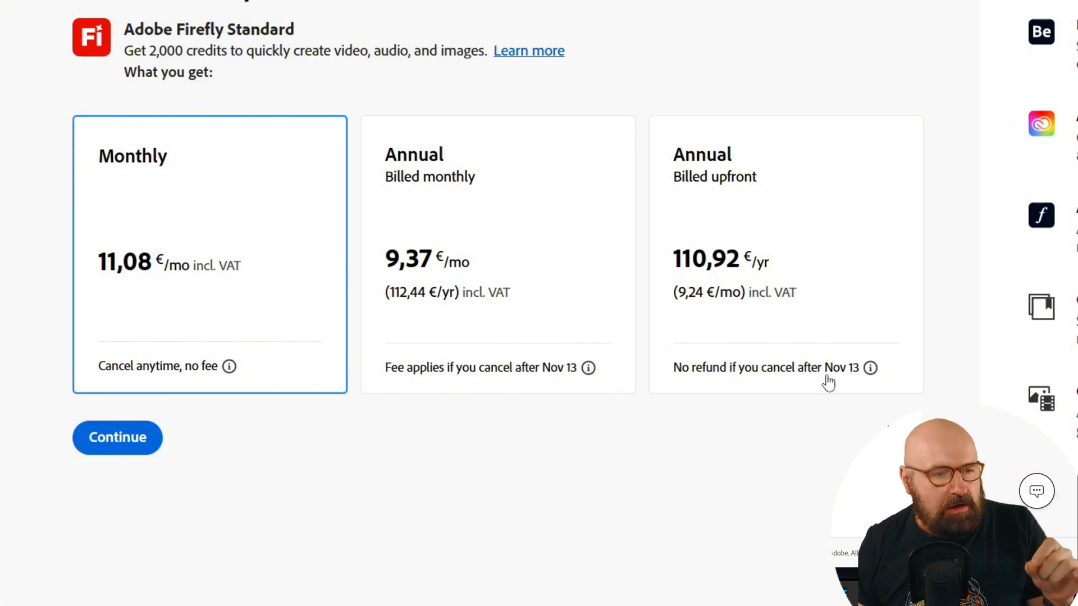
mouse_move(148, 198)
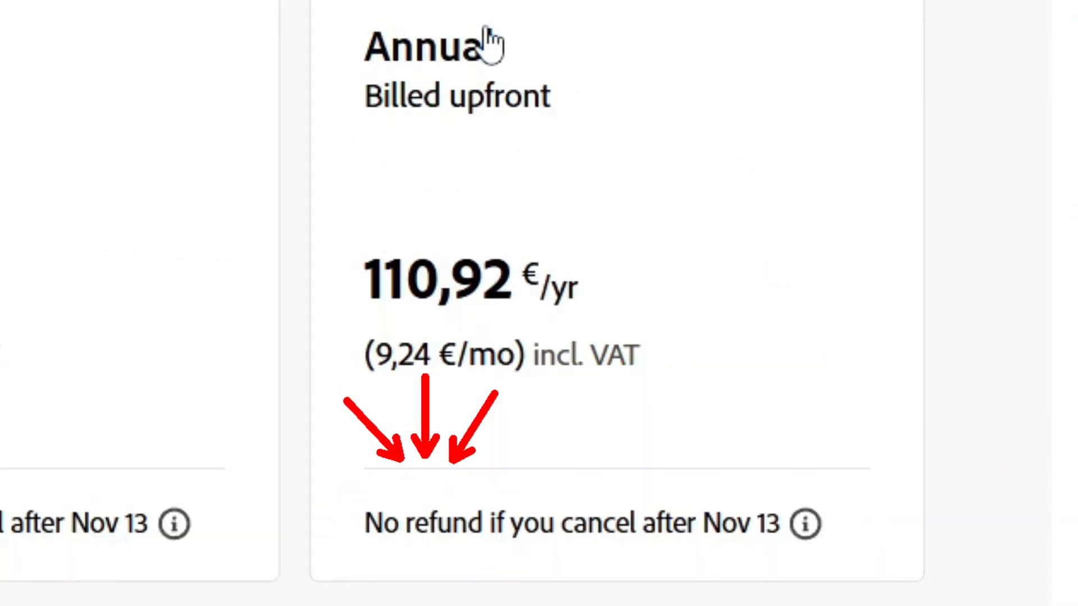
mouse_move(546, 290)
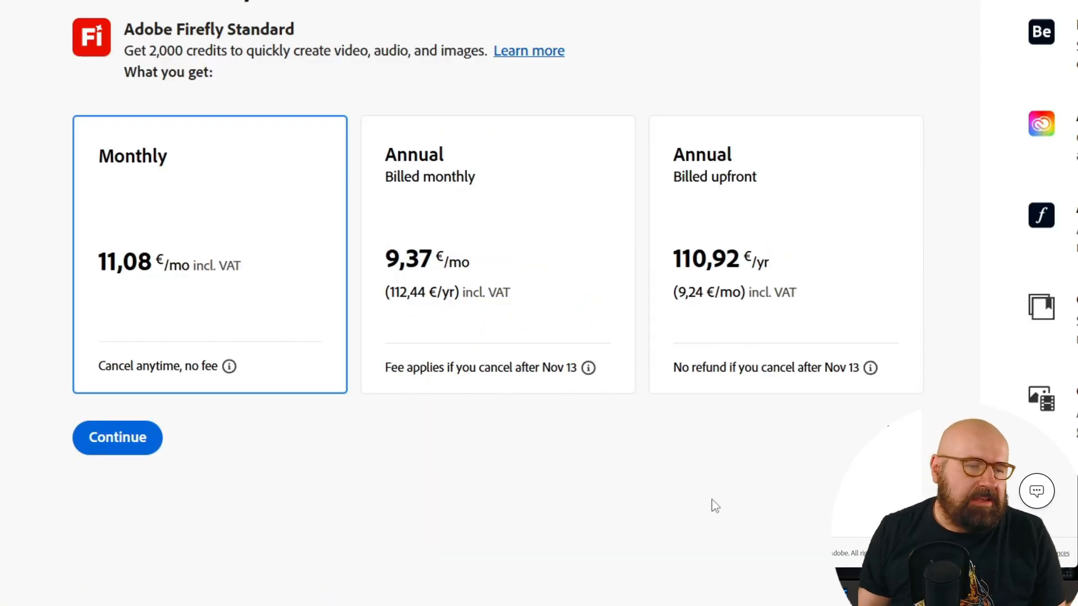
mouse_move(220, 375)
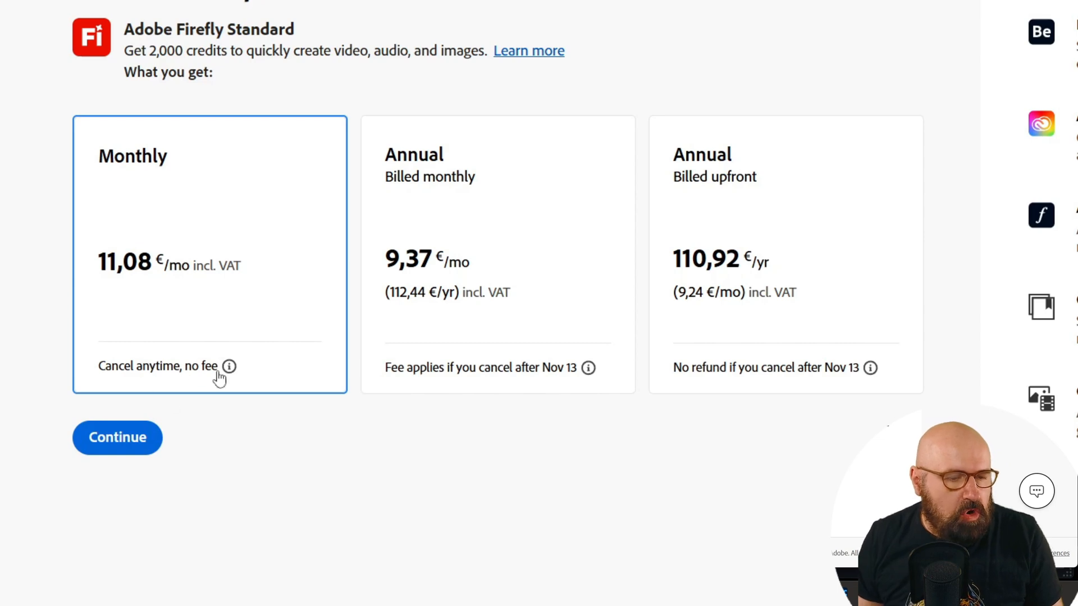
mouse_move(196, 382)
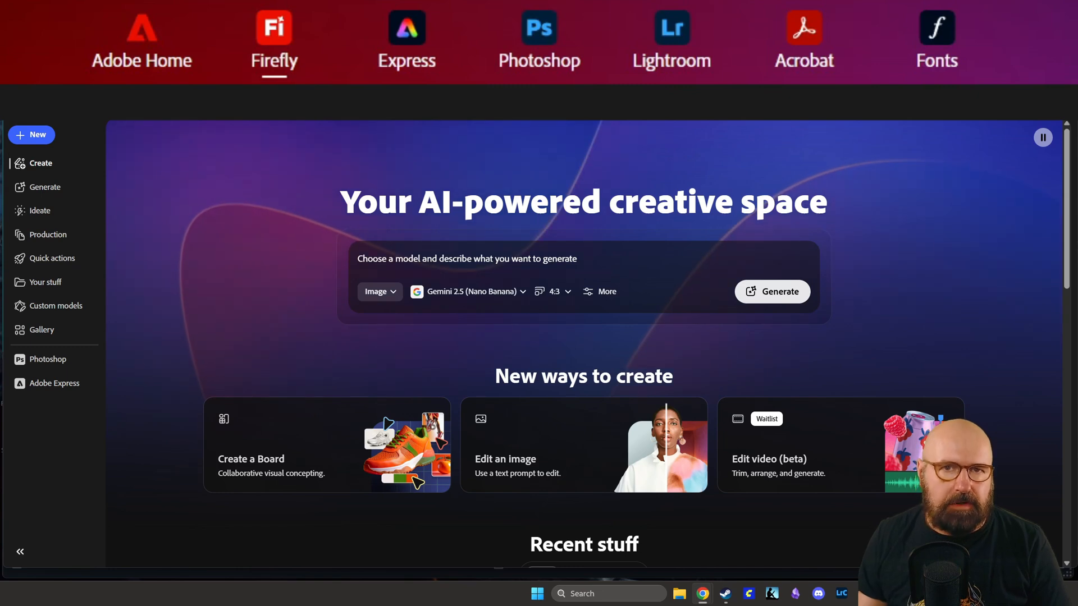
mouse_move(365, 101)
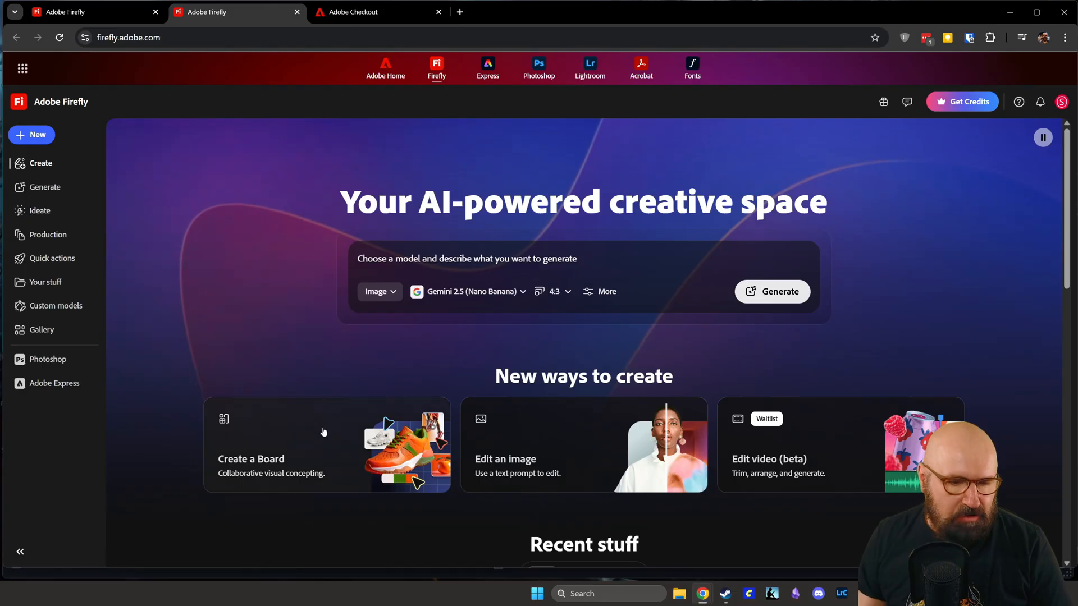
mouse_move(757, 460)
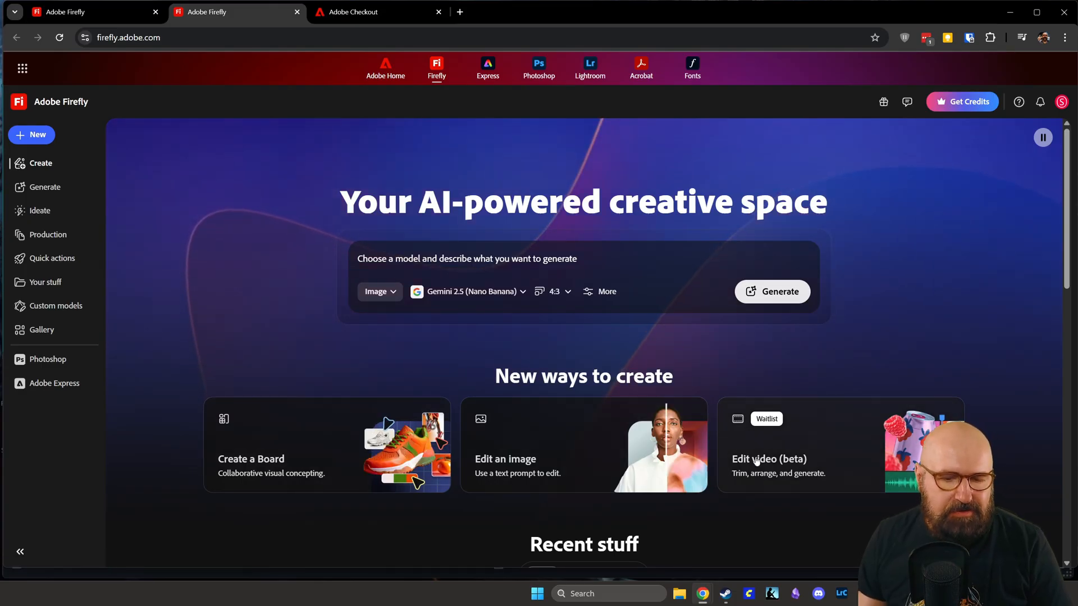
mouse_move(842, 462)
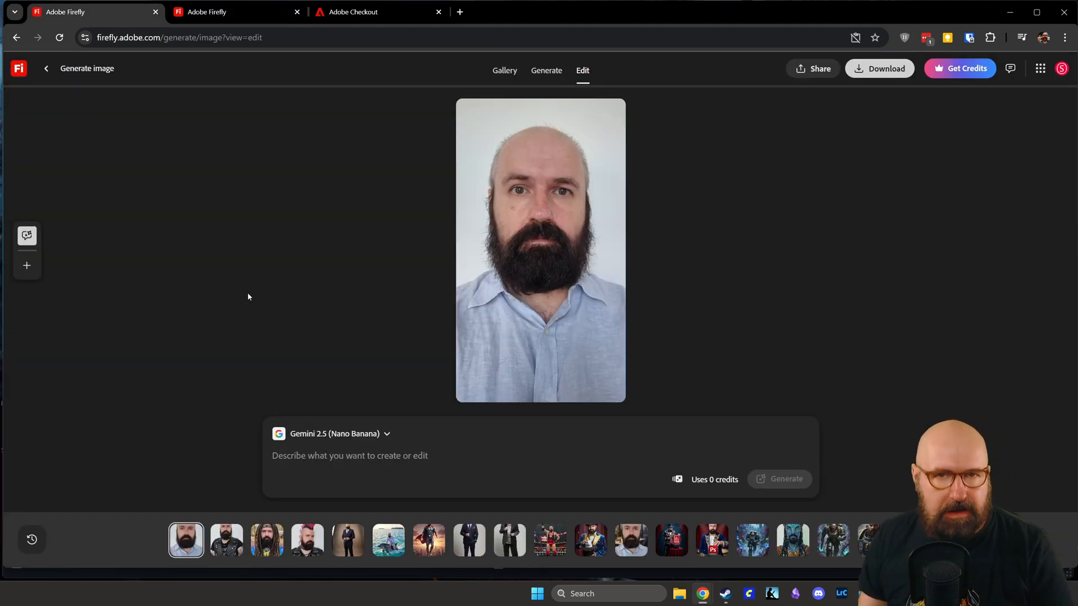
Show the image model list, then view the earlier hippie dreadlocks edit of the portrait.
left_click(335, 433)
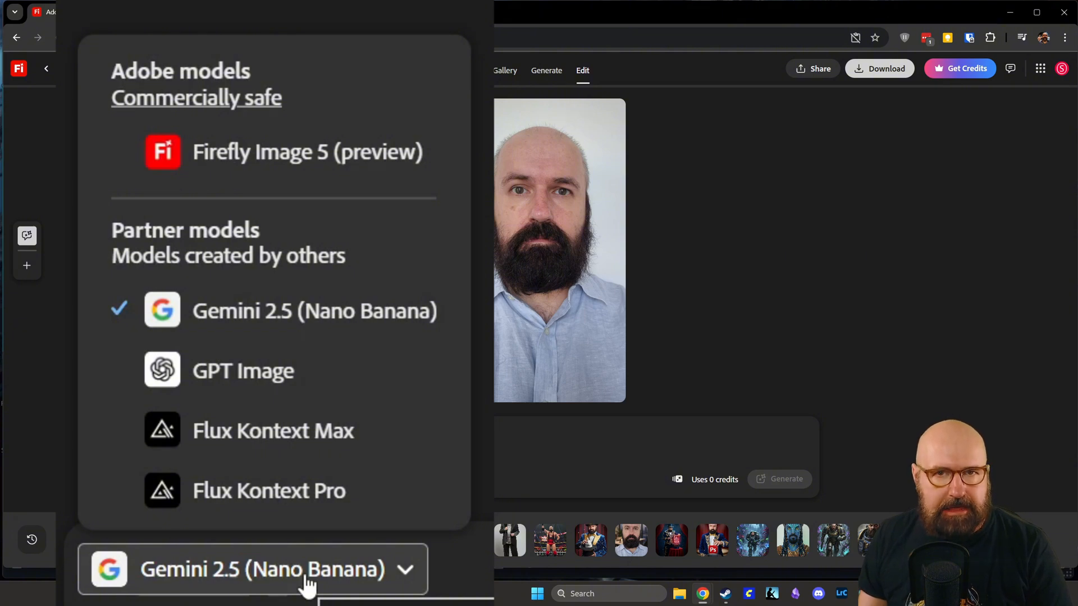
mouse_move(220, 299)
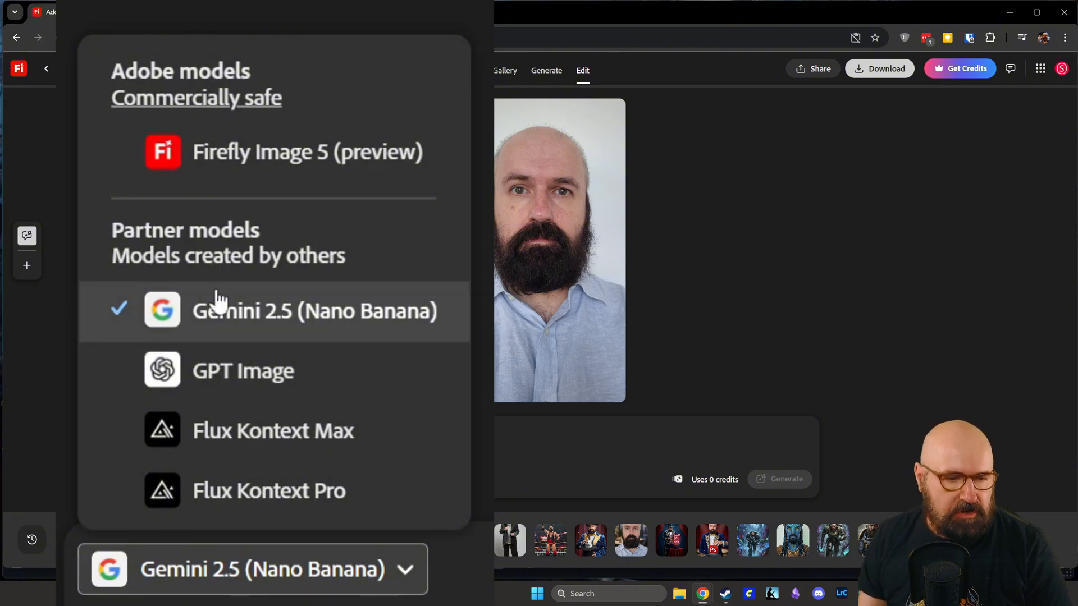
mouse_move(162, 411)
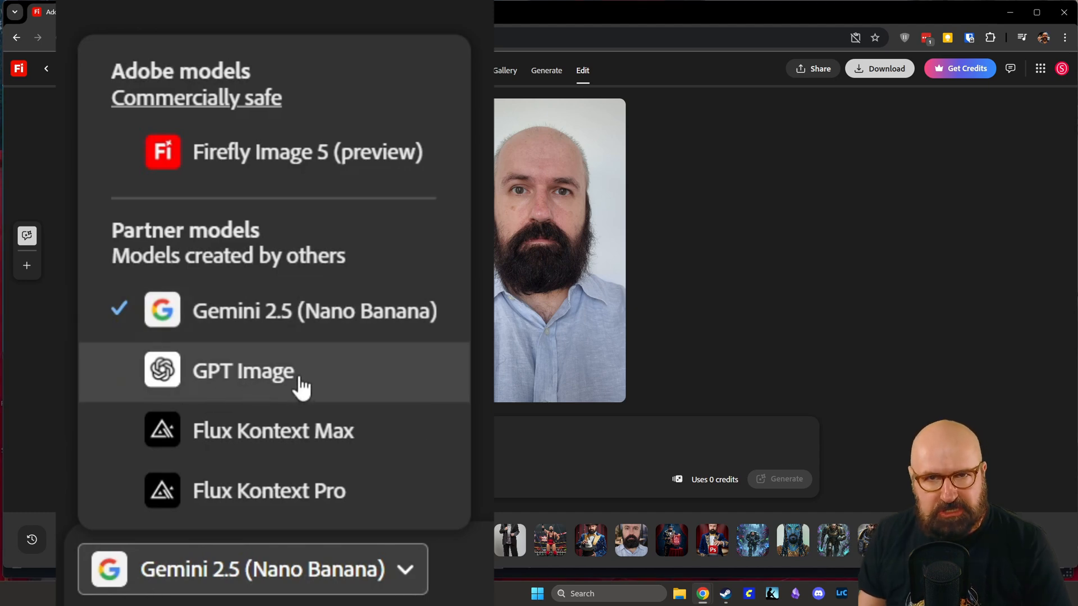
mouse_move(312, 389)
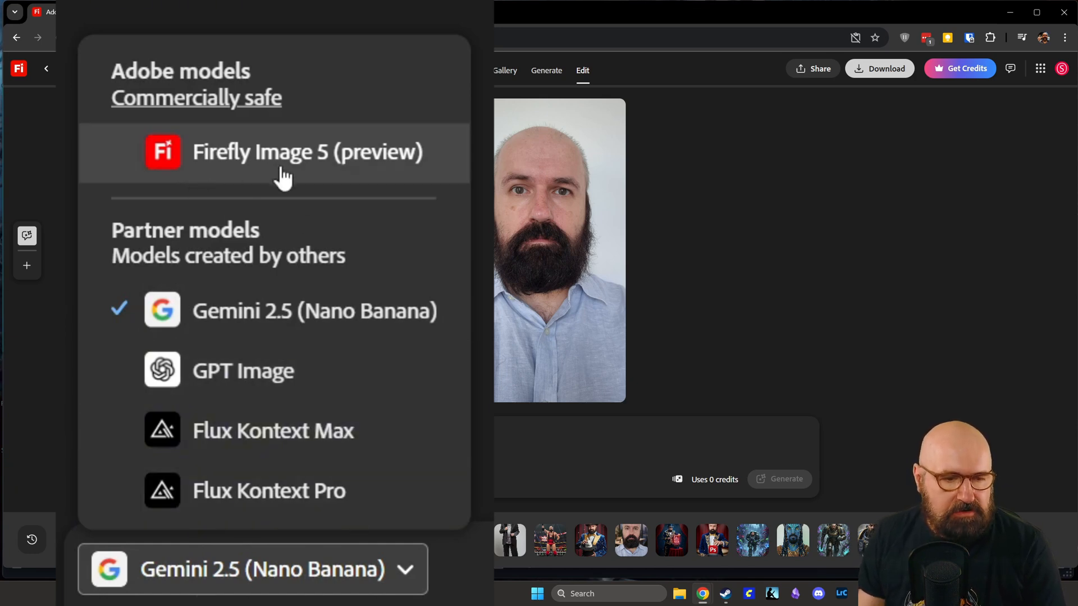
mouse_move(337, 168)
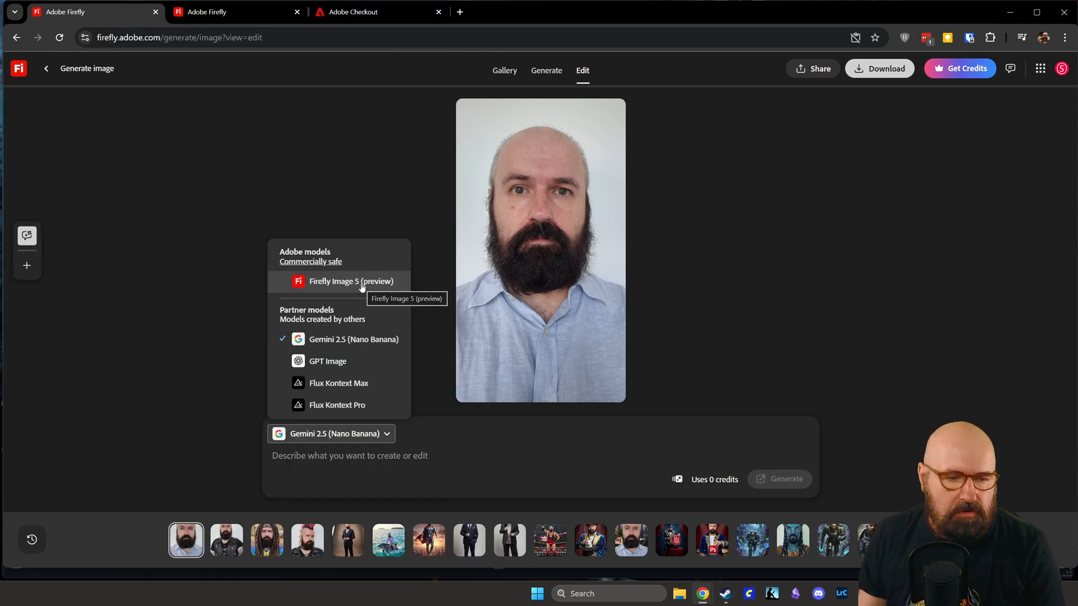
left_click(268, 540)
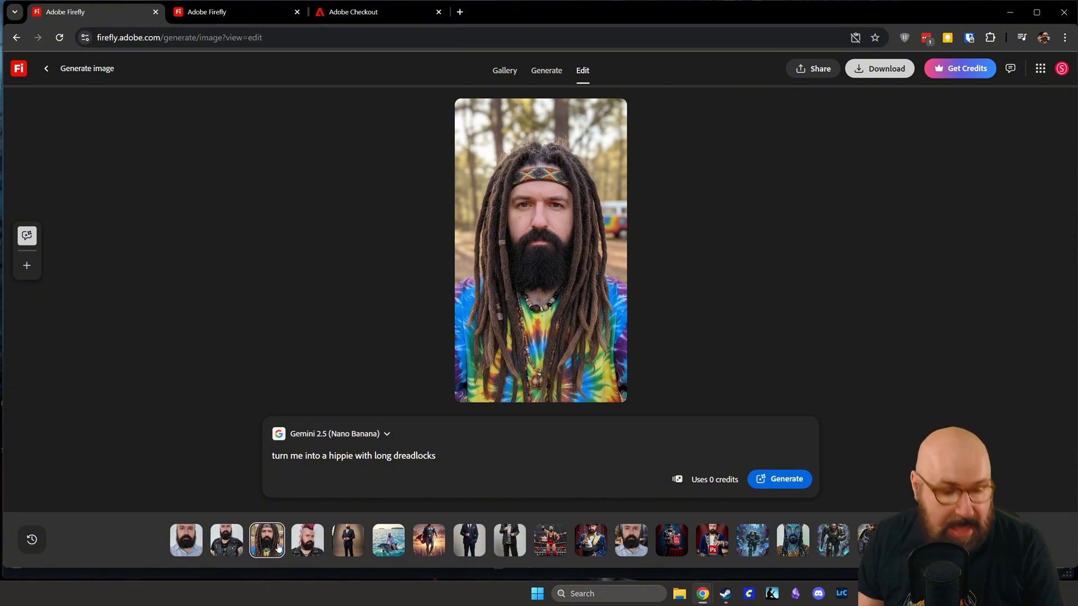
Step through the history strip: dolphin riding edit, studio suit portrait, then the next thumbnail.
left_click(307, 540)
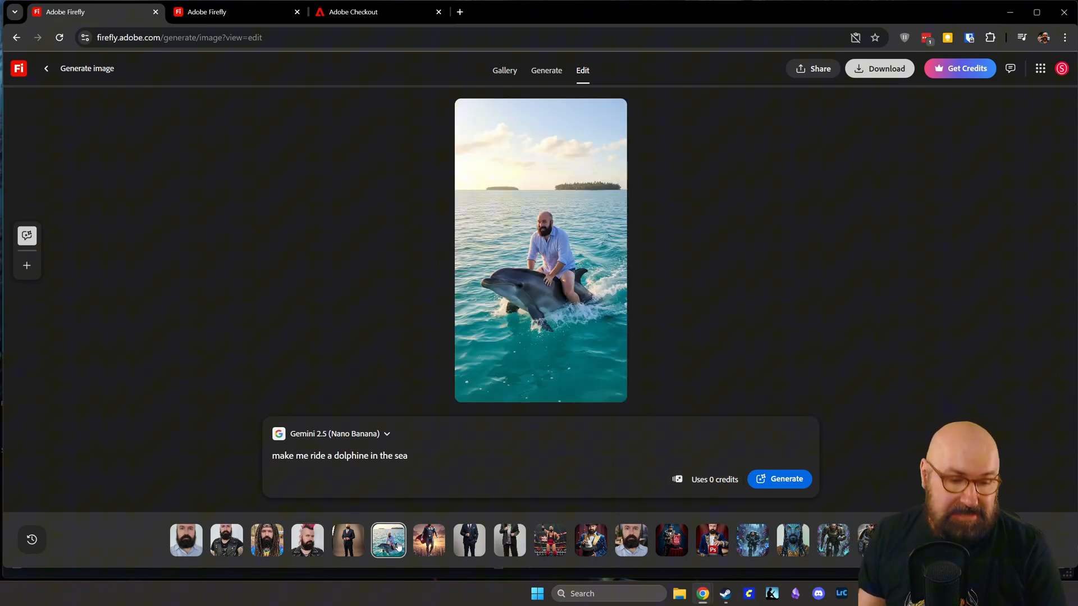
left_click(428, 540)
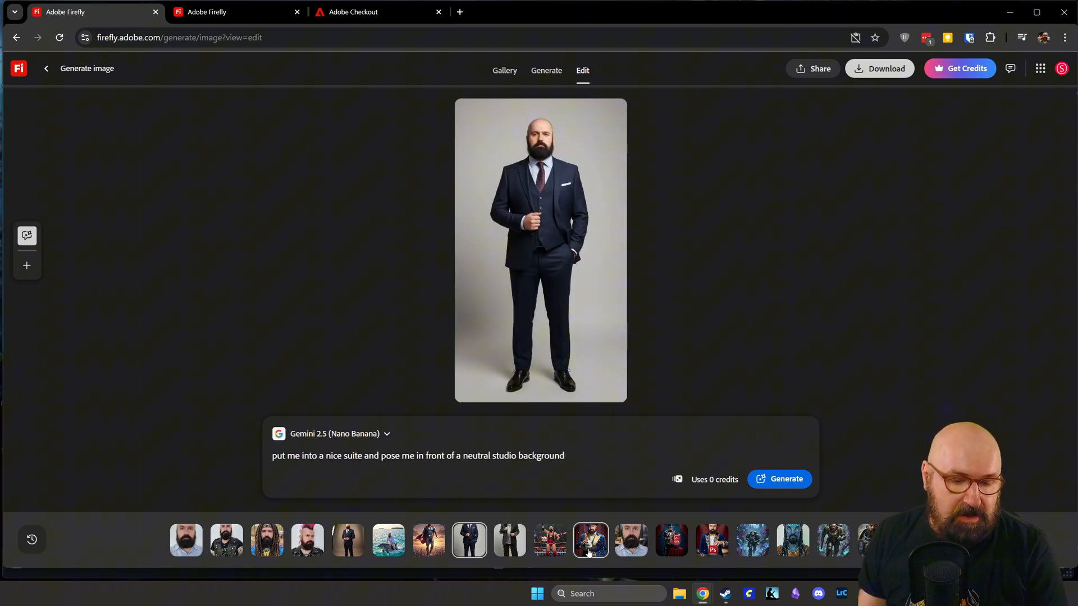
left_click(590, 540)
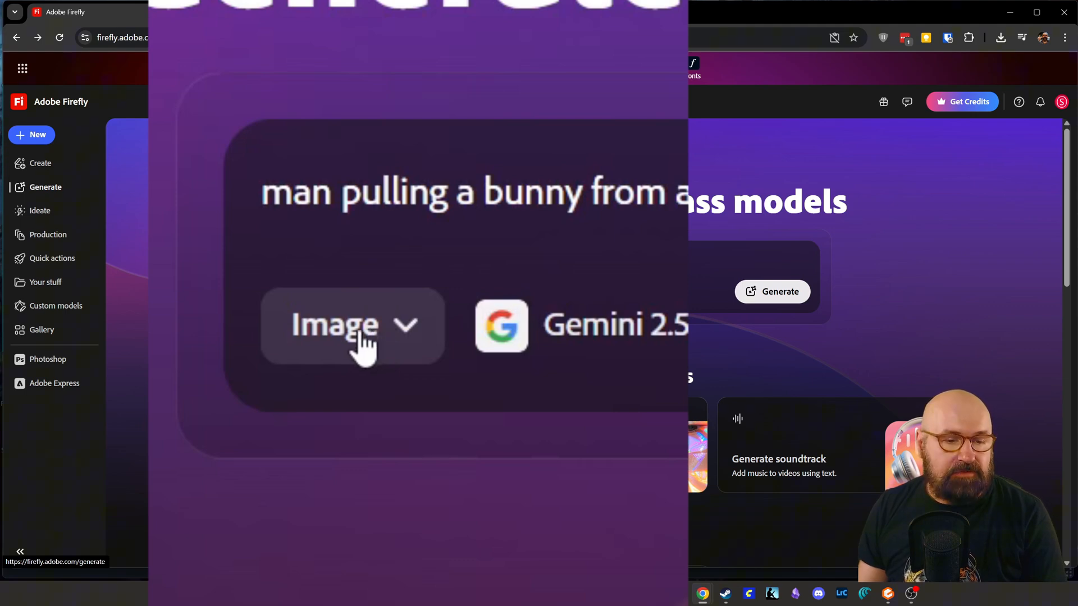
Switch the media type from Image to Video for the bunny prompt.
left_click(350, 323)
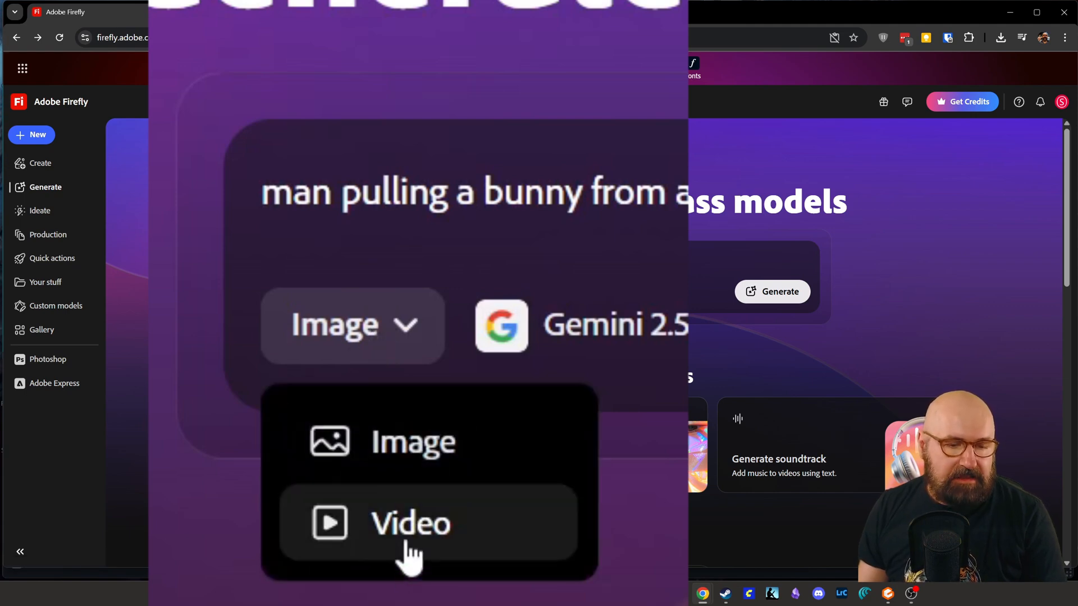
left_click(408, 525)
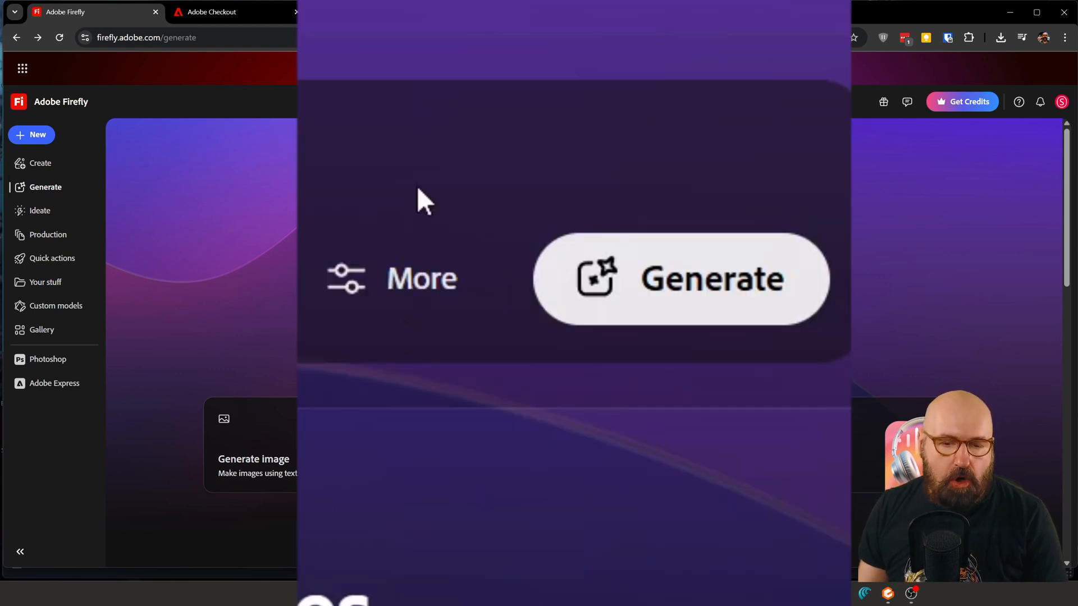
mouse_move(388, 310)
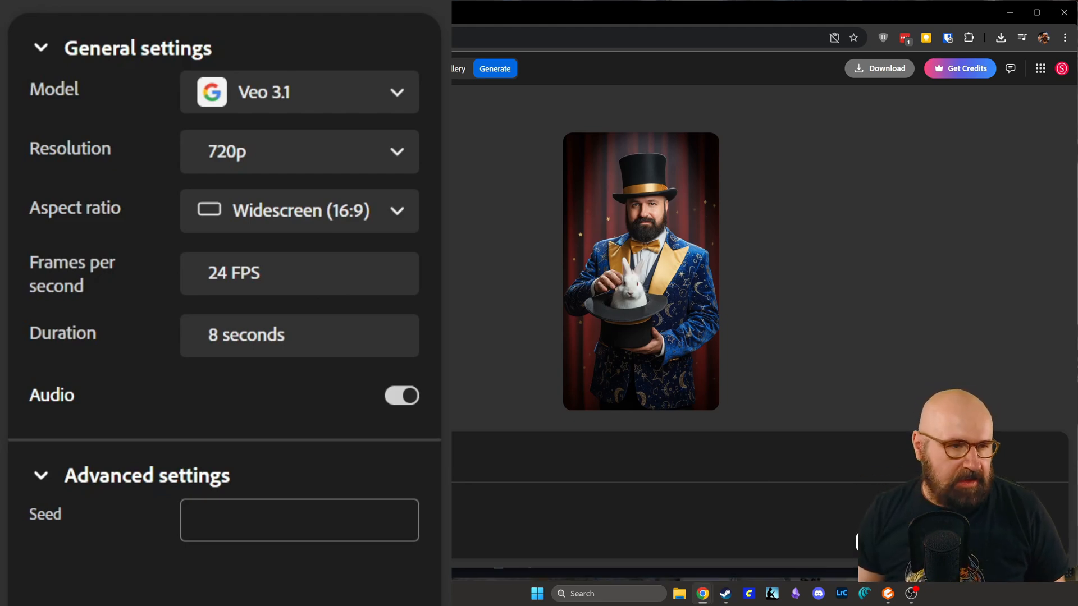
Choose the Firefly Video model at 1080p resolution with a Vertical (9:16) aspect ratio.
left_click(299, 92)
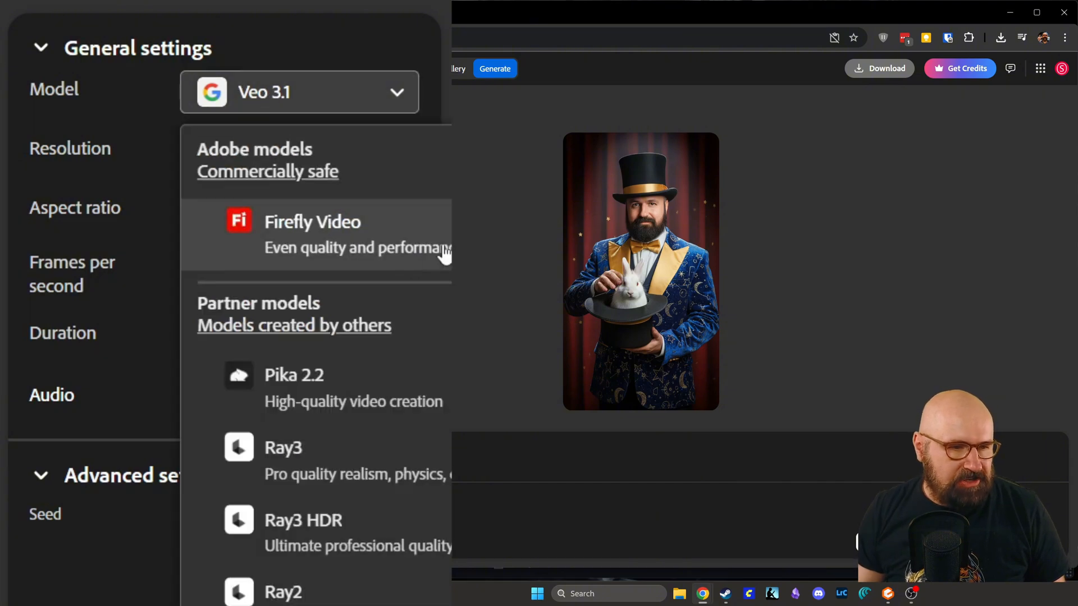
mouse_move(357, 226)
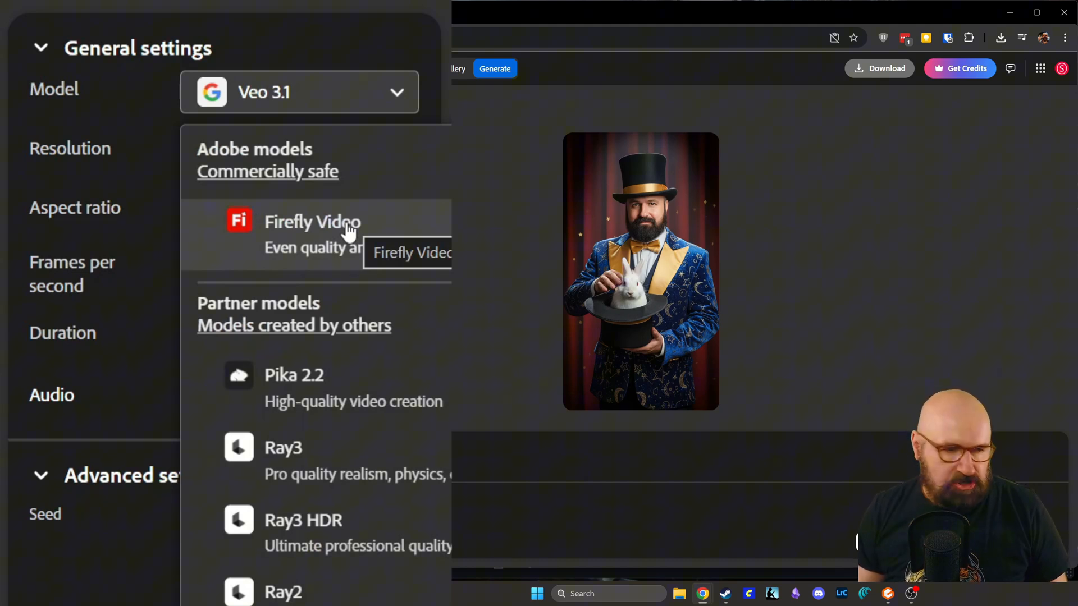
left_click(312, 222)
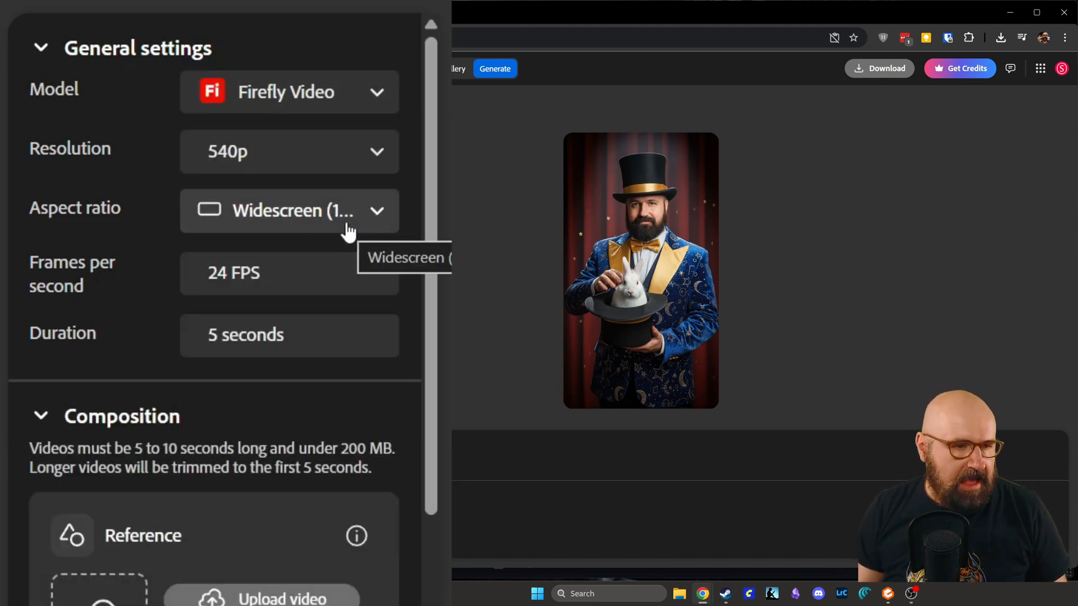
mouse_move(155, 181)
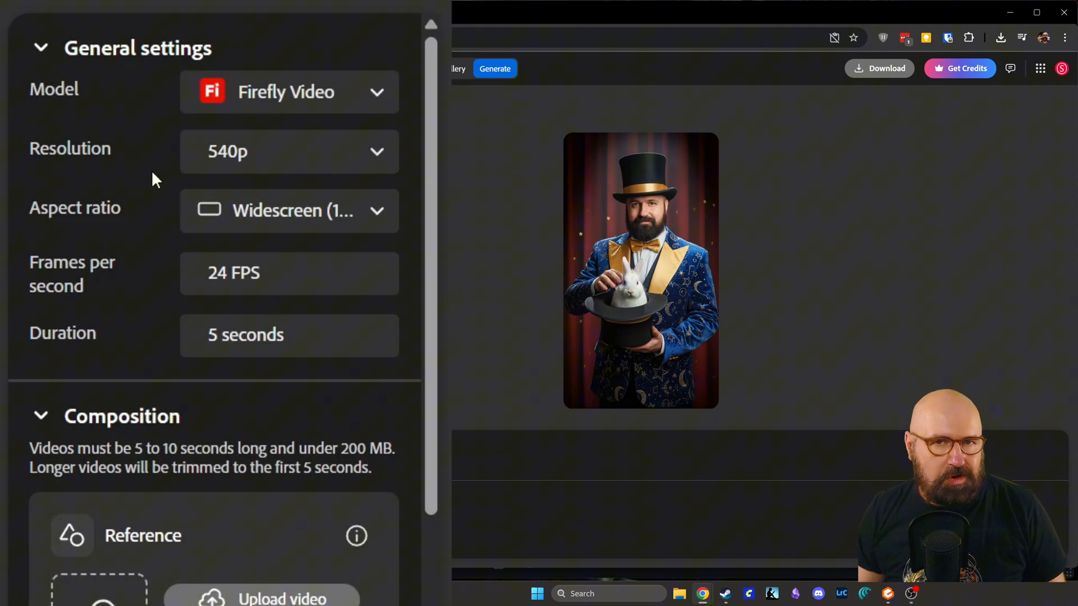
left_click(289, 152)
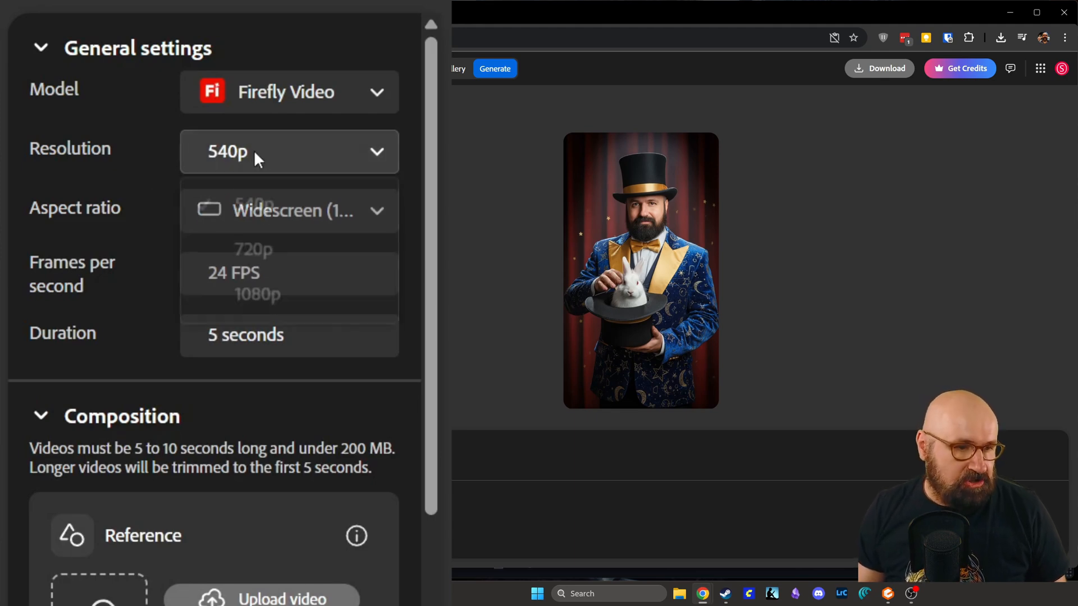
mouse_move(256, 310)
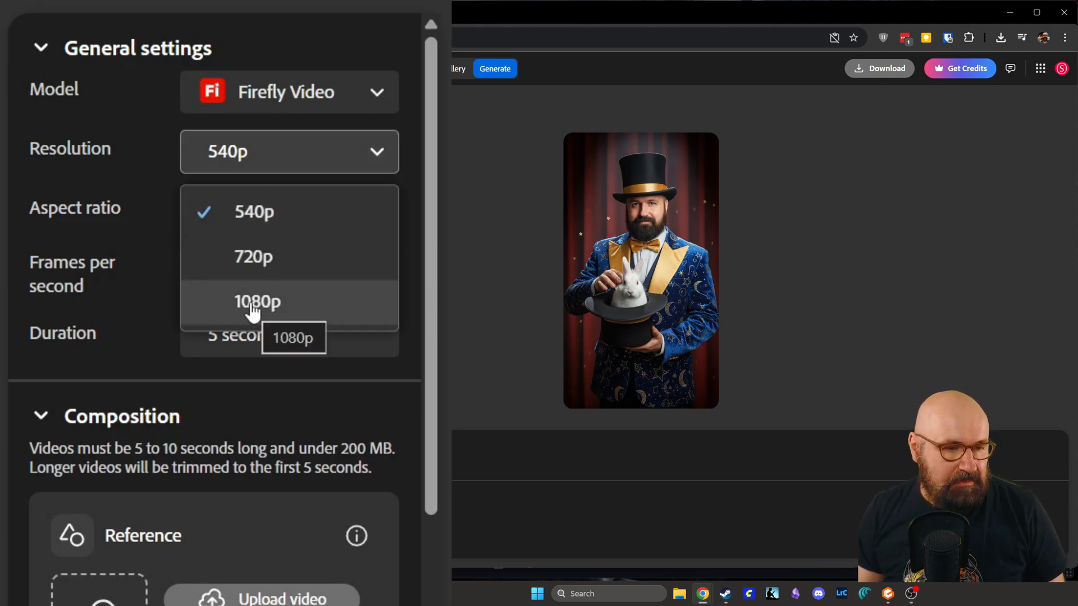
left_click(257, 301)
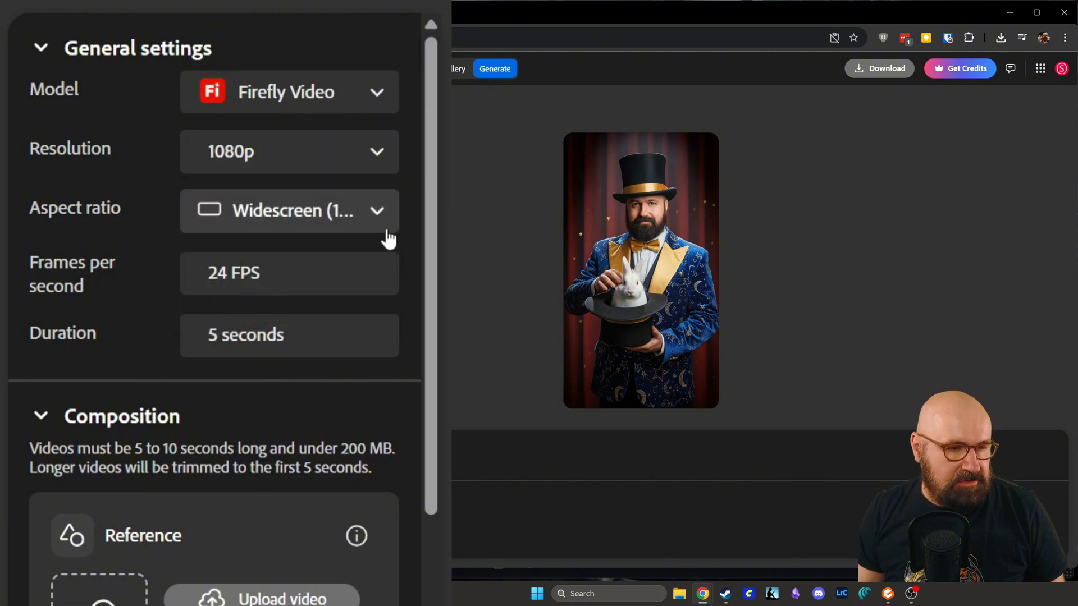
left_click(303, 211)
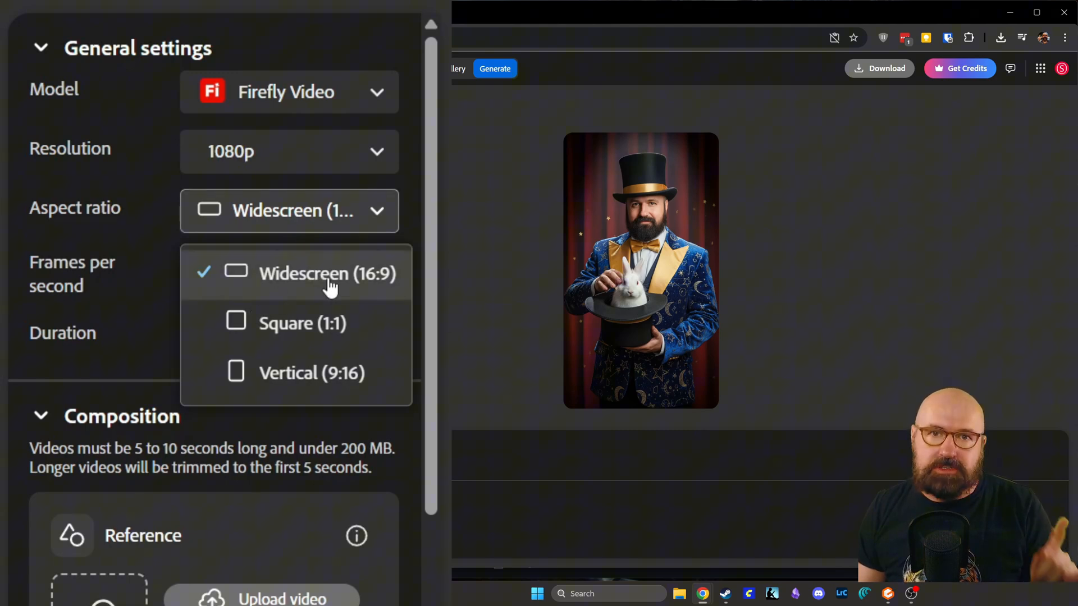
mouse_move(330, 288)
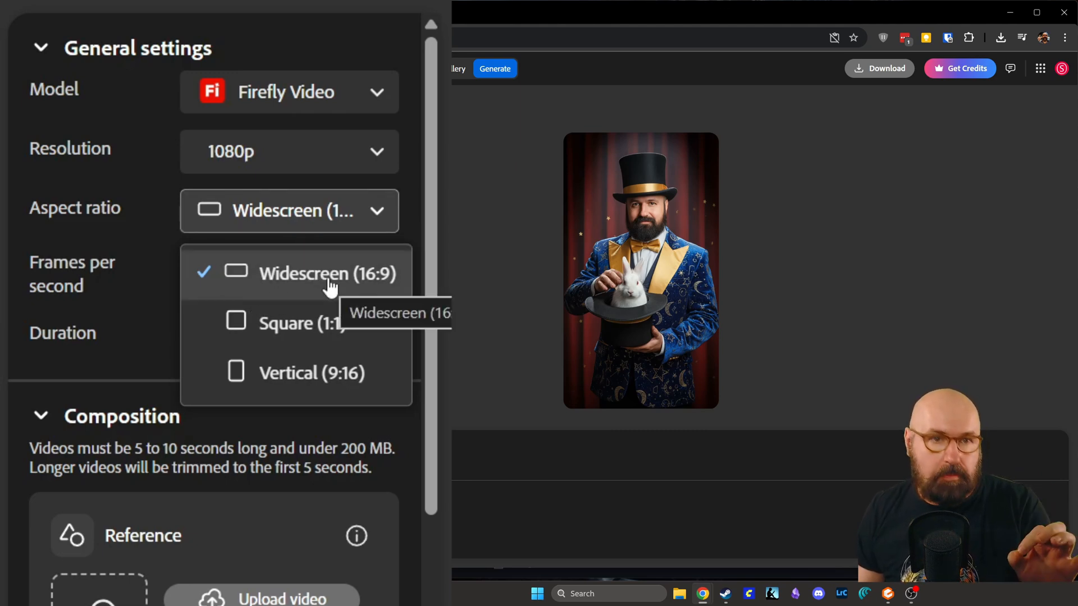
mouse_move(299, 382)
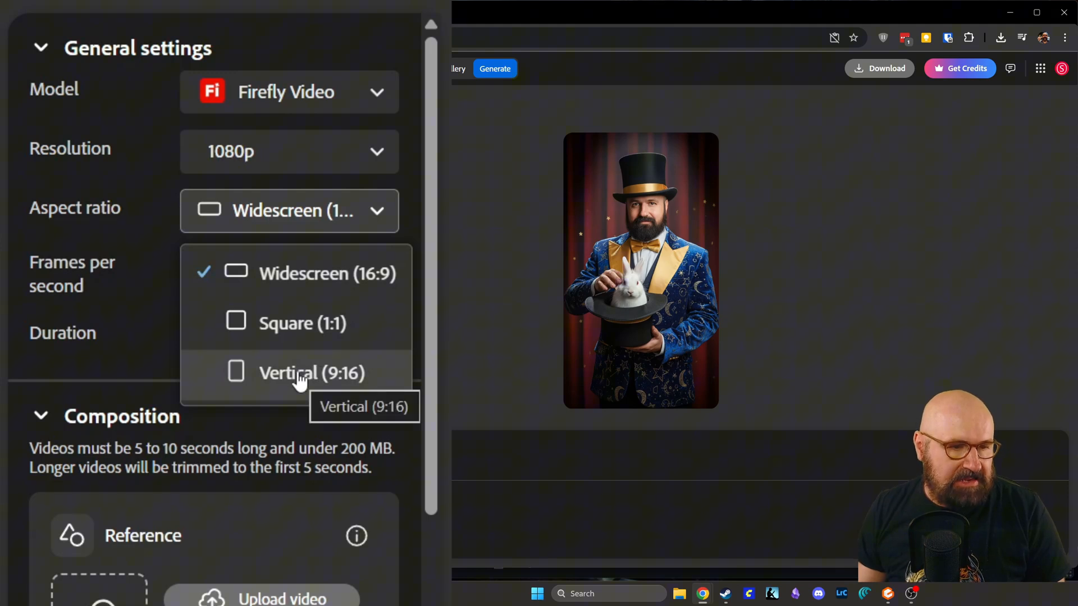
mouse_move(318, 381)
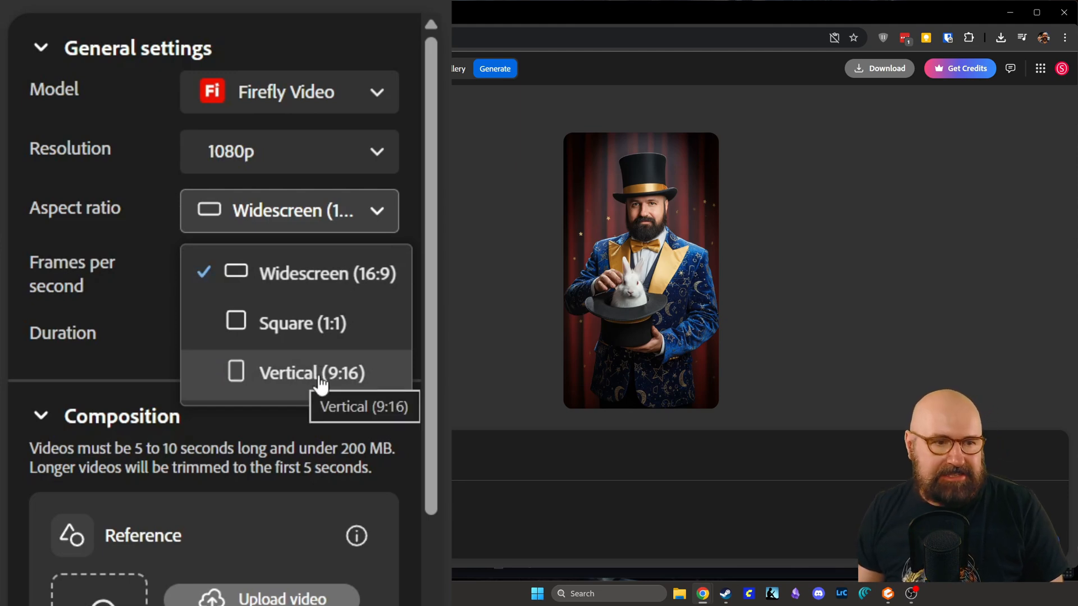
left_click(310, 374)
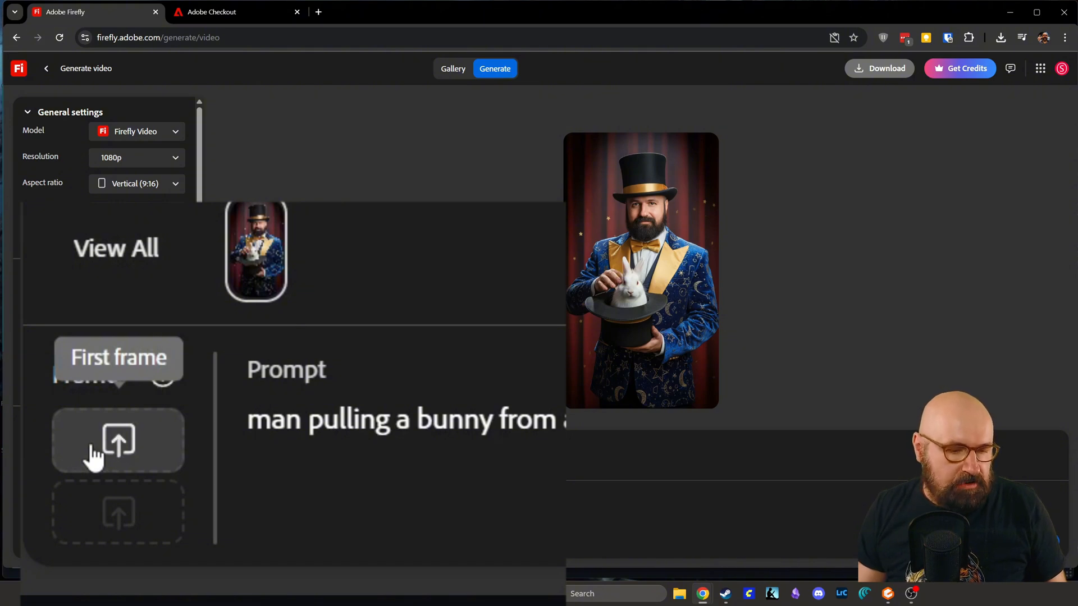
Upload the magician image from this device as the video's first frame.
left_click(114, 442)
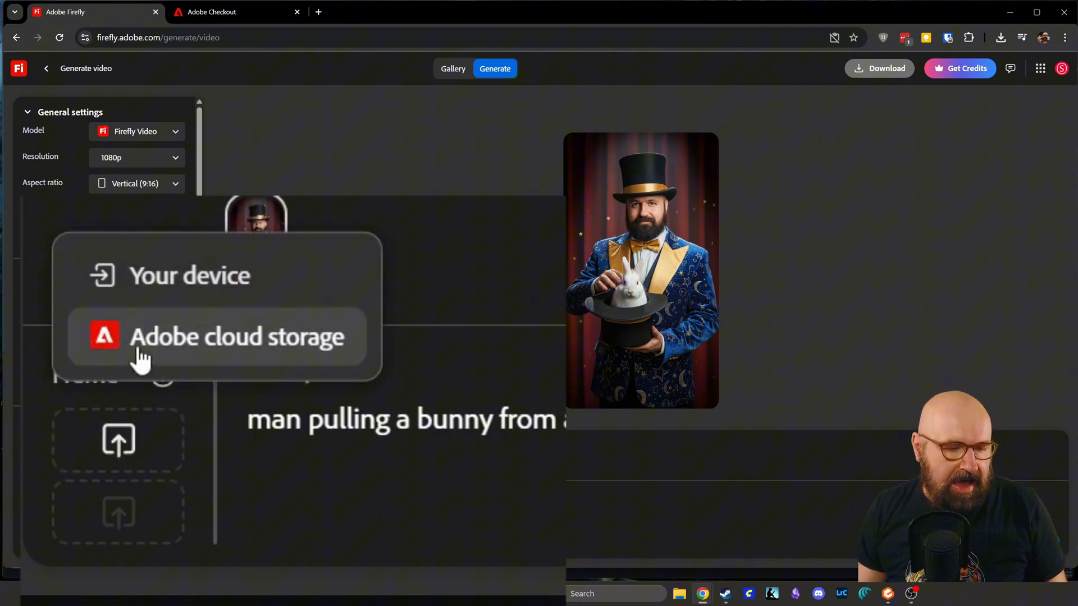
mouse_move(282, 357)
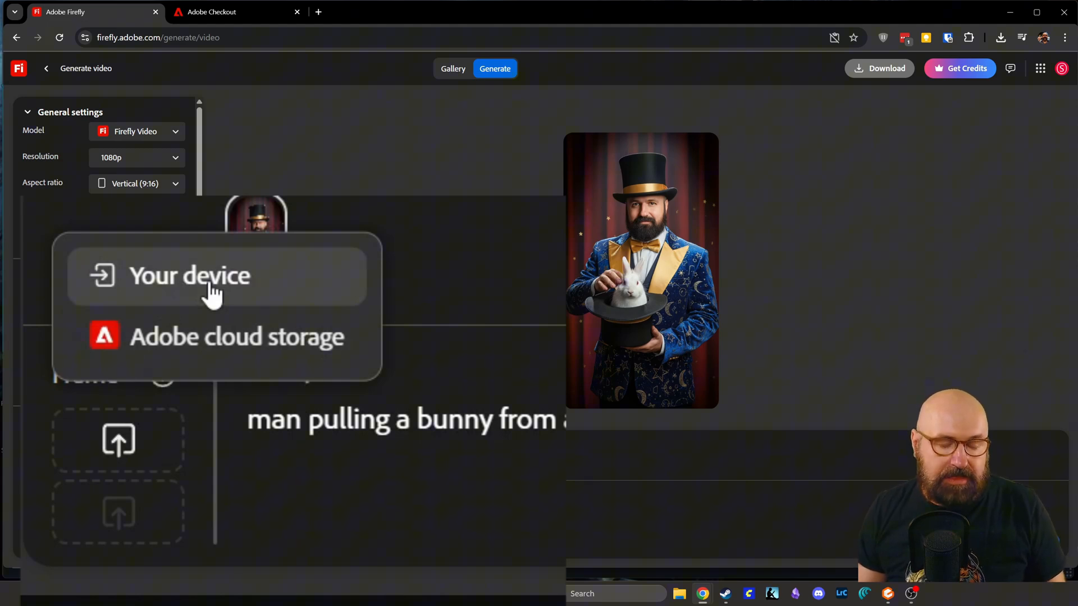
left_click(190, 276)
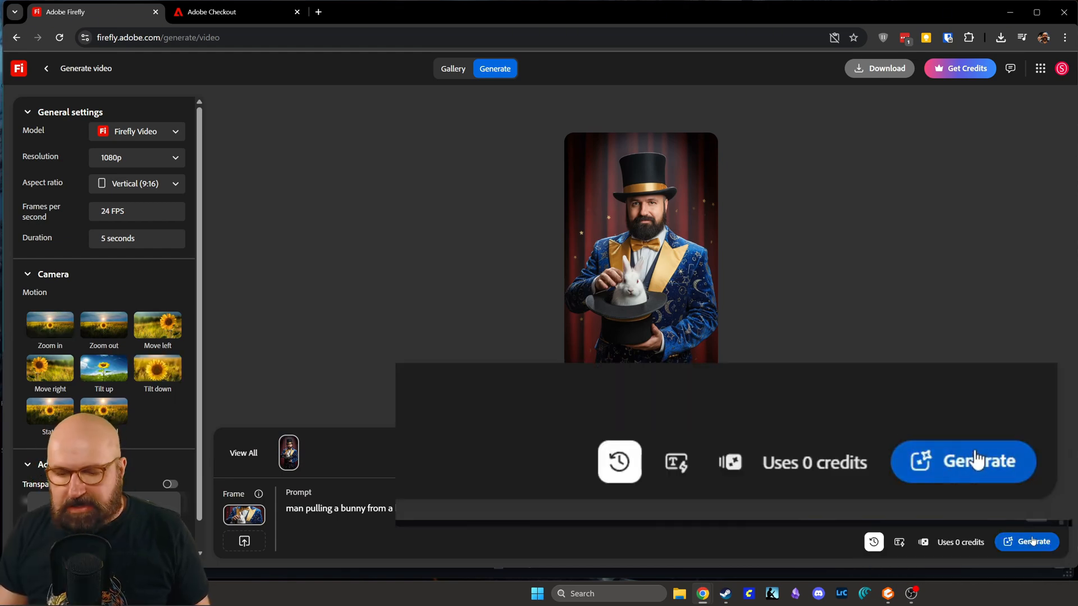
mouse_move(812, 465)
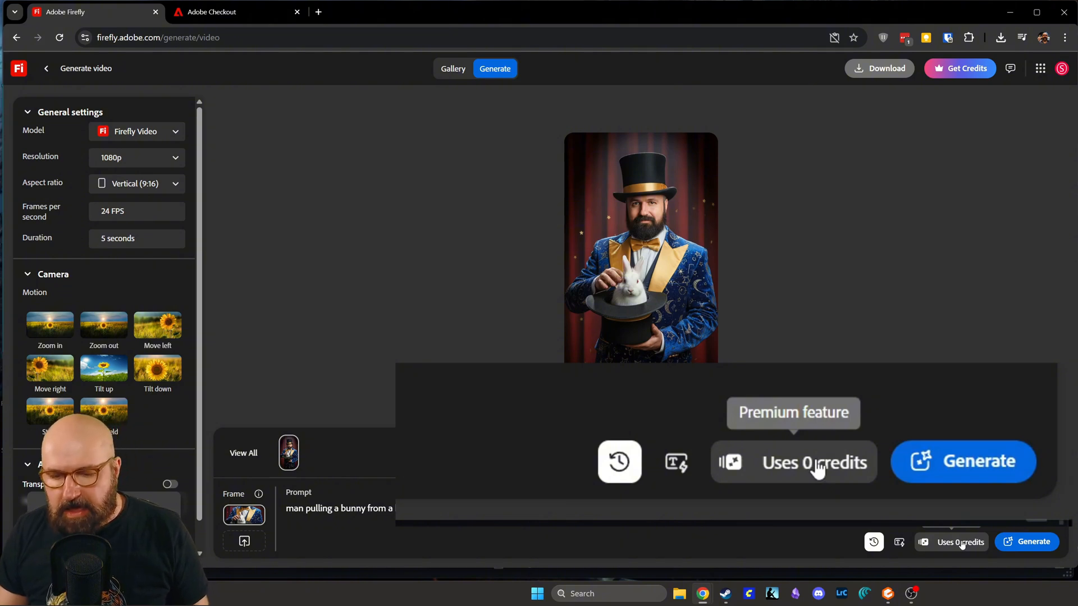
mouse_move(680, 472)
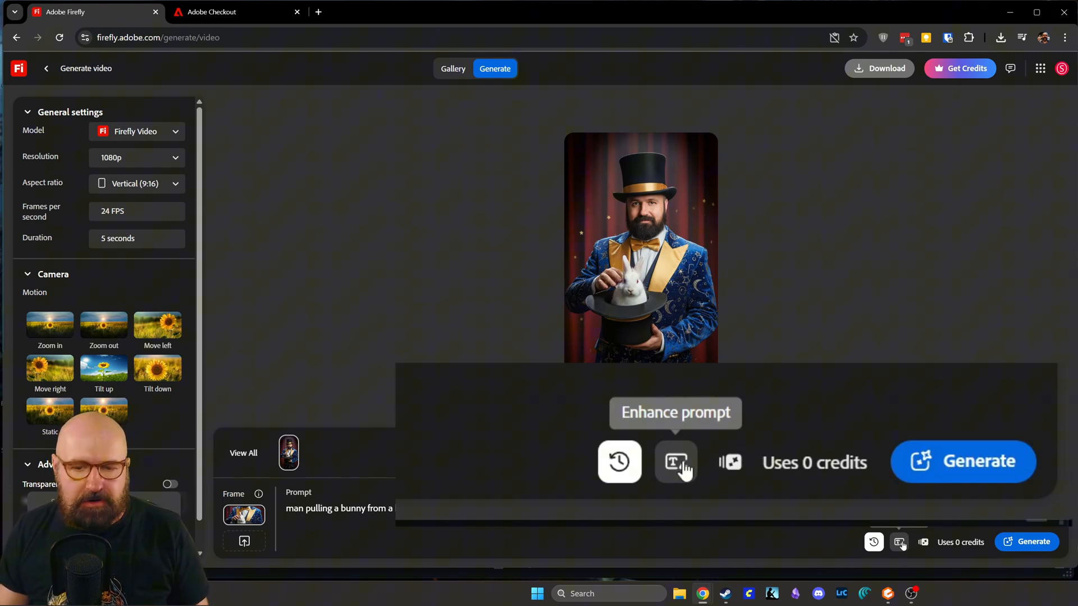
Enhance the short bunny prompt into a detailed man-pulling-a-rabbit-from-a-hat description.
left_click(675, 462)
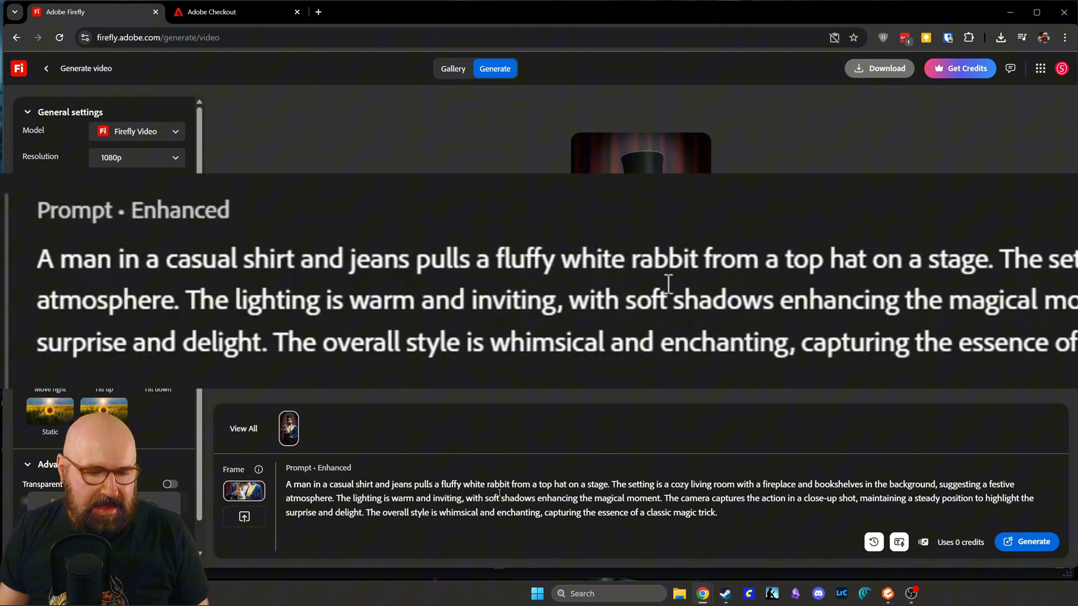
mouse_move(662, 536)
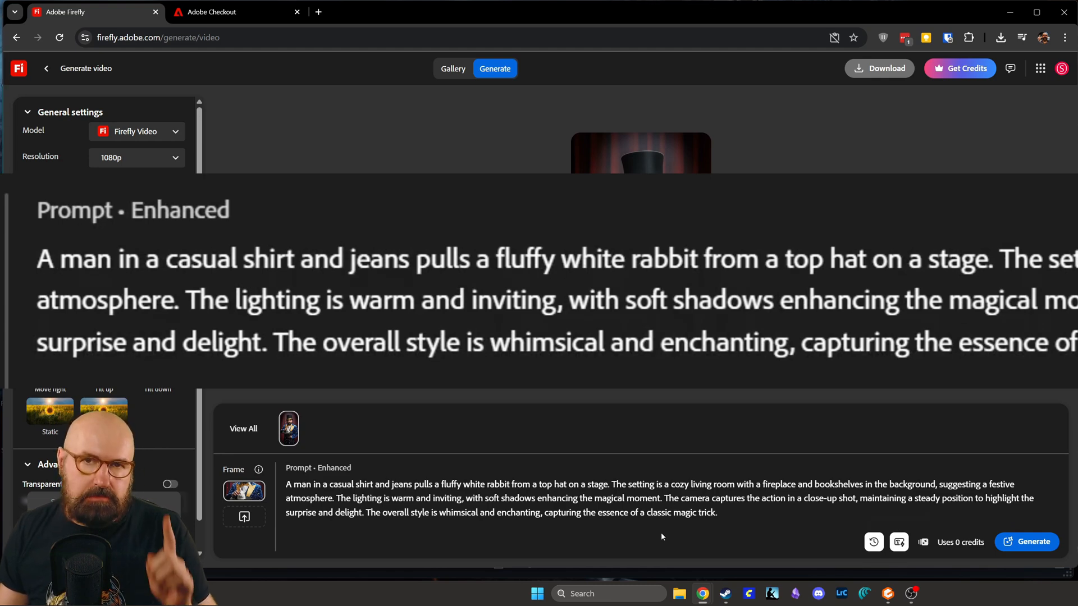